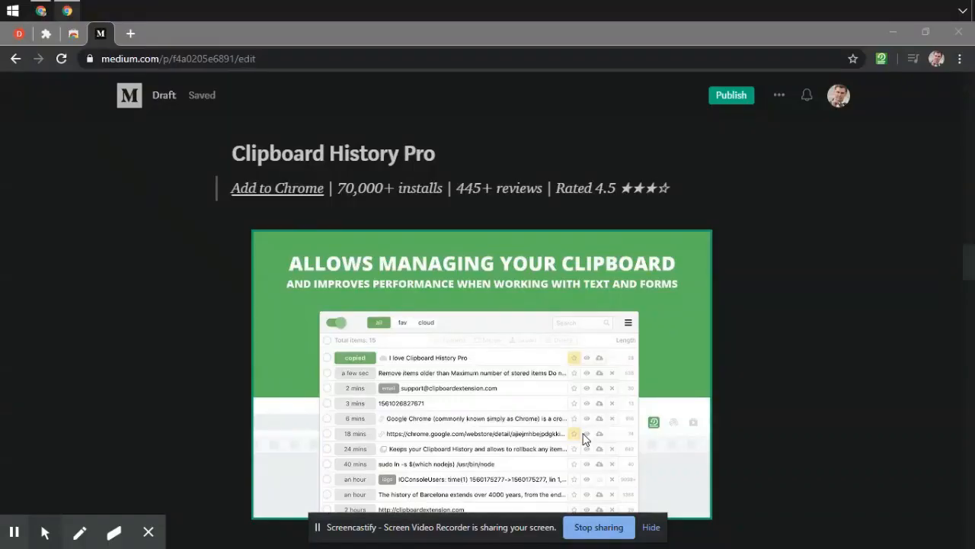
- Paste the copied heading about managing history below the existing heading in the Medium draft
scroll("down", 3)
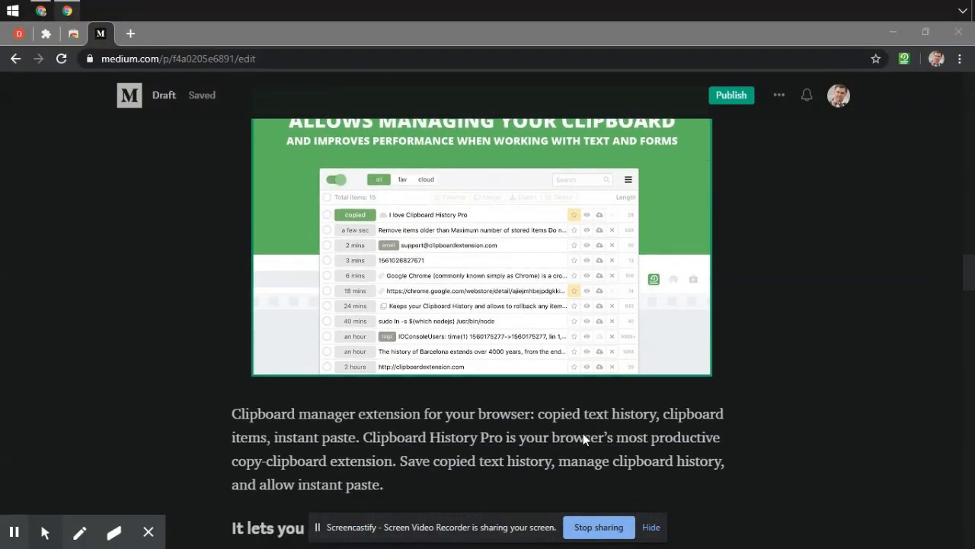
scroll("down", 3)
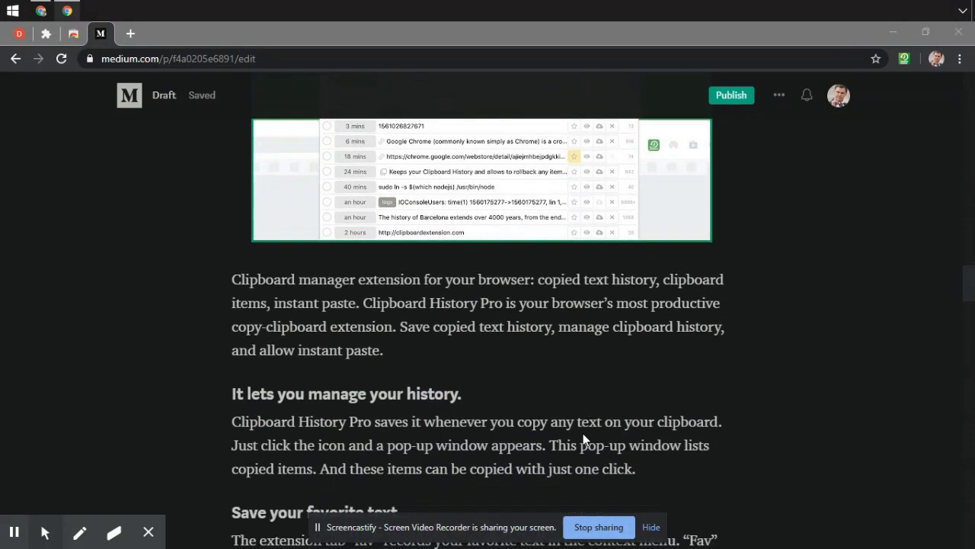
scroll("down", 3)
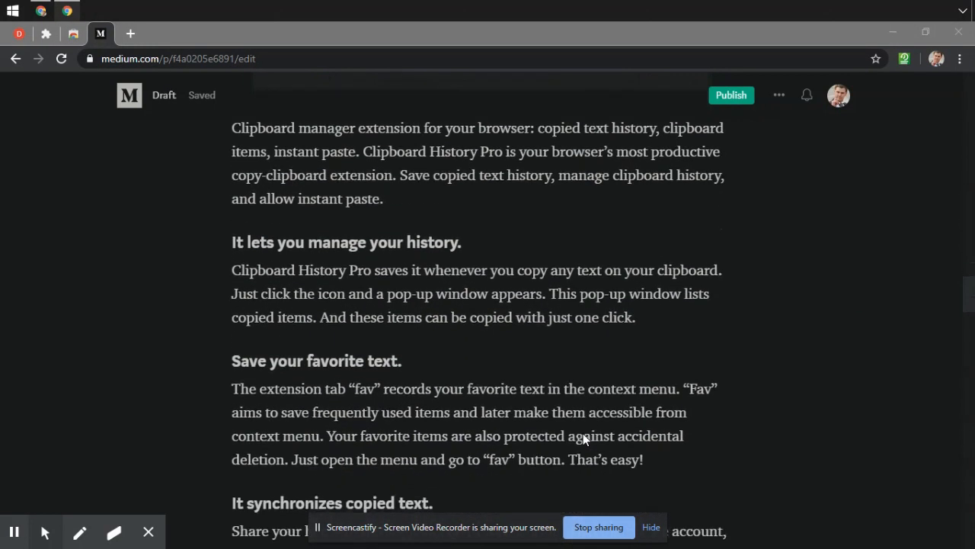
scroll("down", 3)
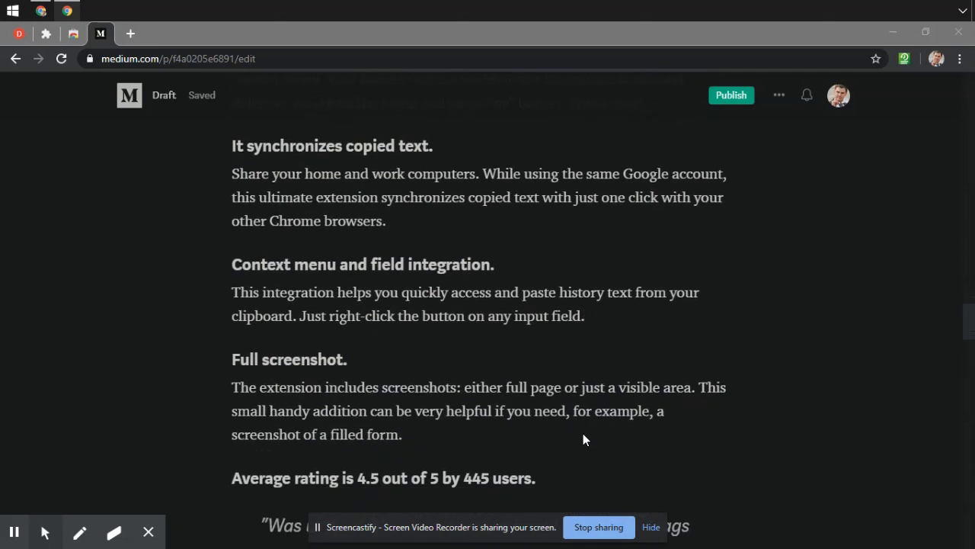
scroll("down", 3)
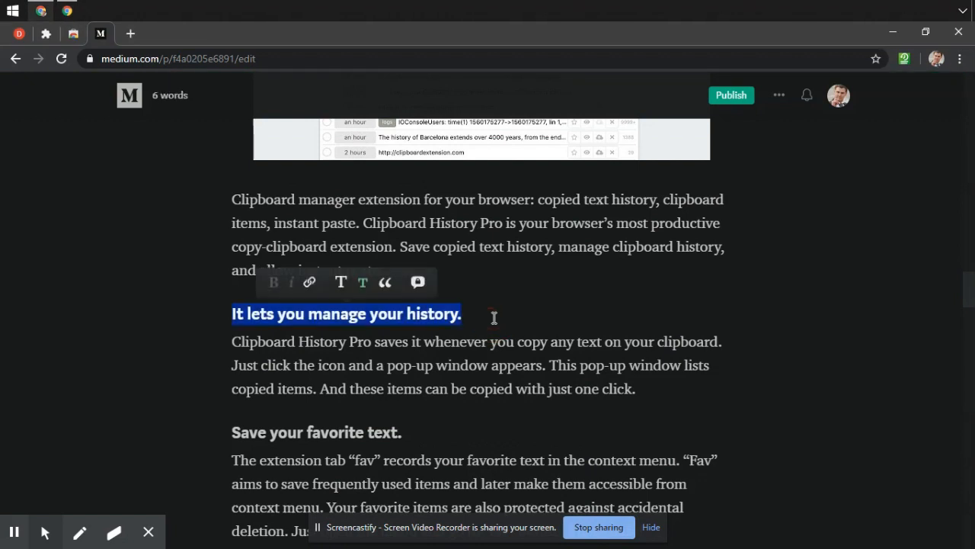
left_click(497, 313)
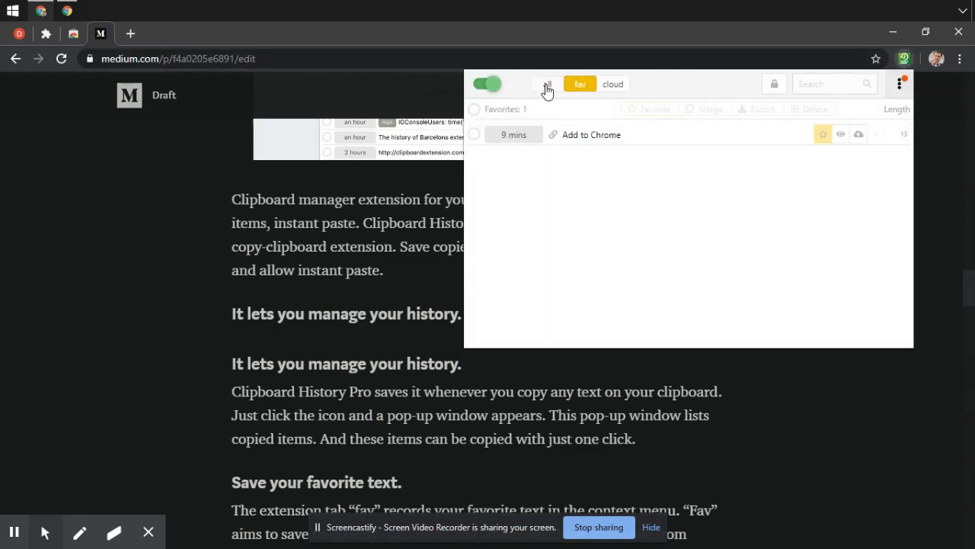
left_click(547, 84)
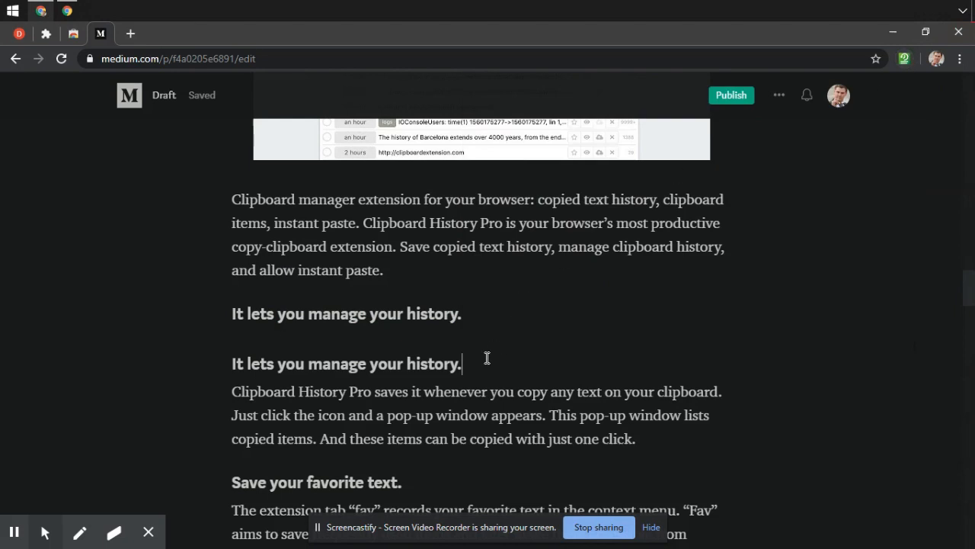
- Copy the word history and bring up Clipboard History Pro's Recent items on a new empty line
double_click(433, 314)
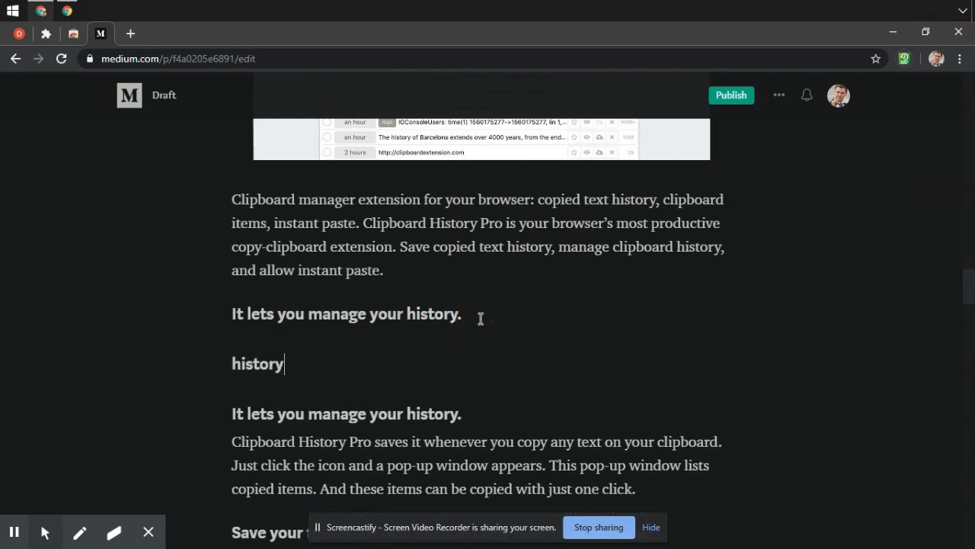
key("enter")
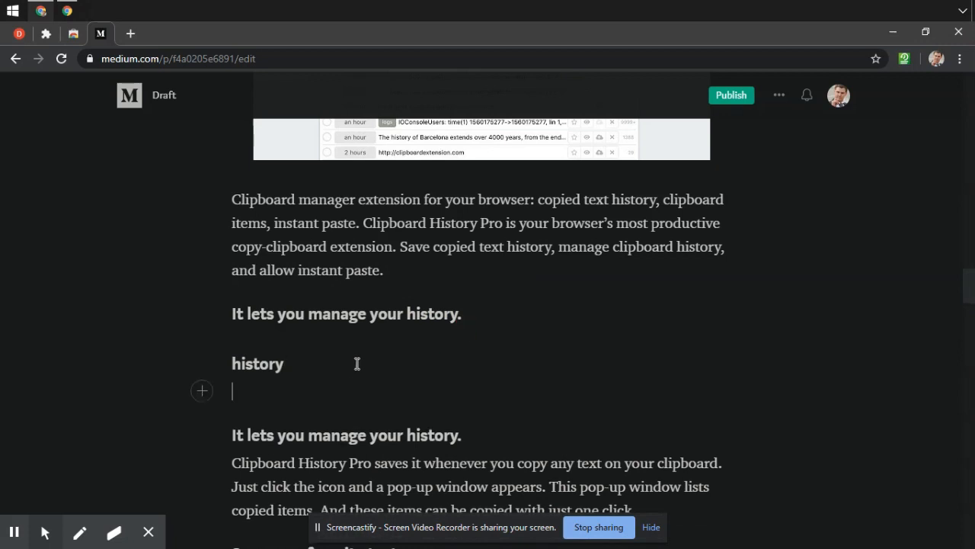
right_click(356, 362)
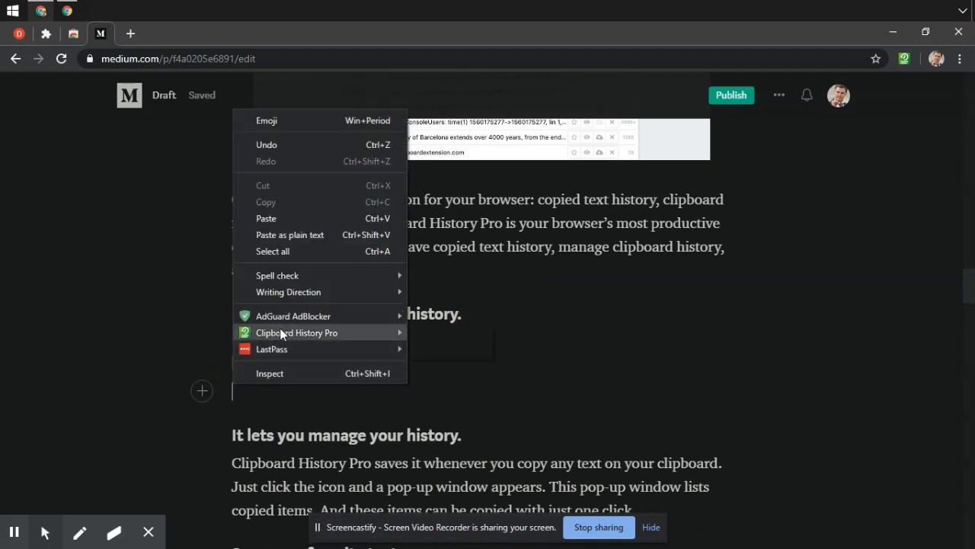
mouse_move(296, 332)
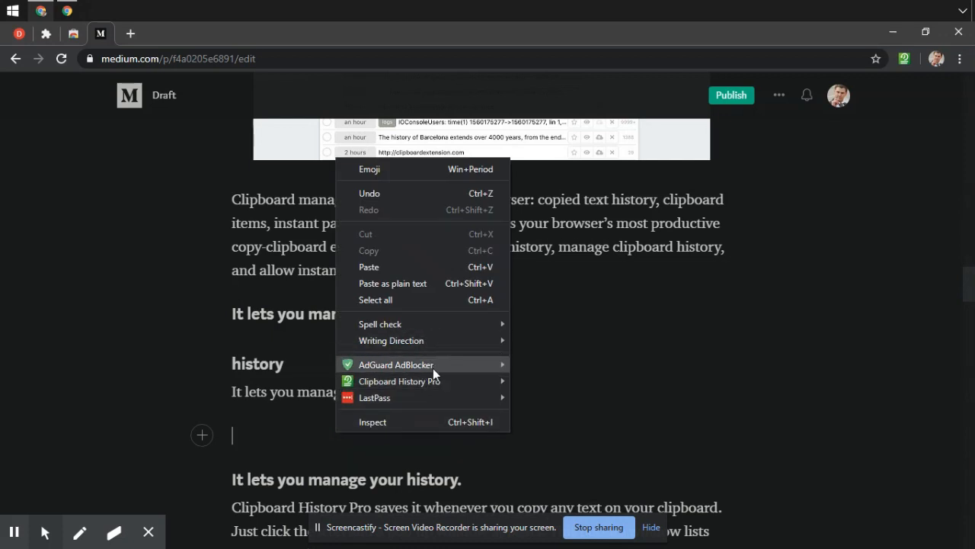
mouse_move(399, 381)
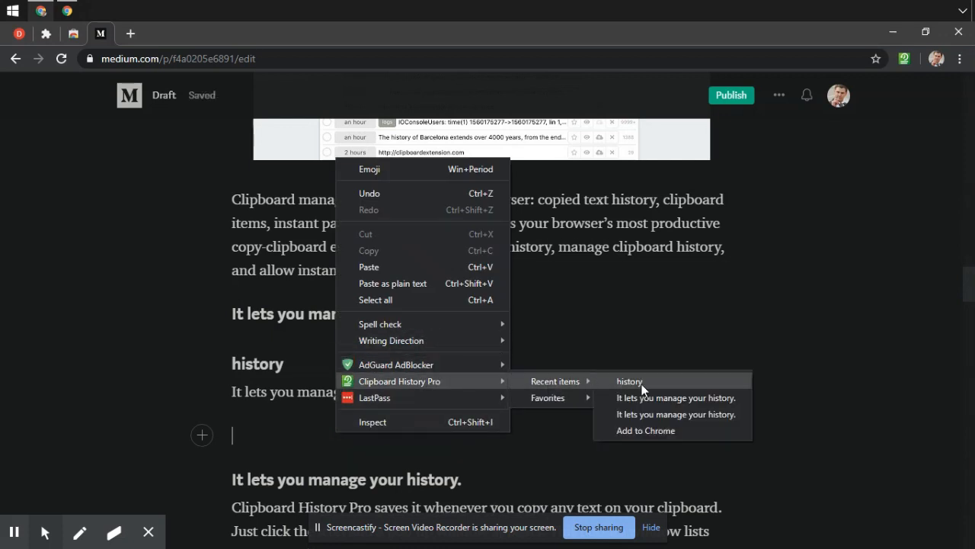
mouse_move(676, 396)
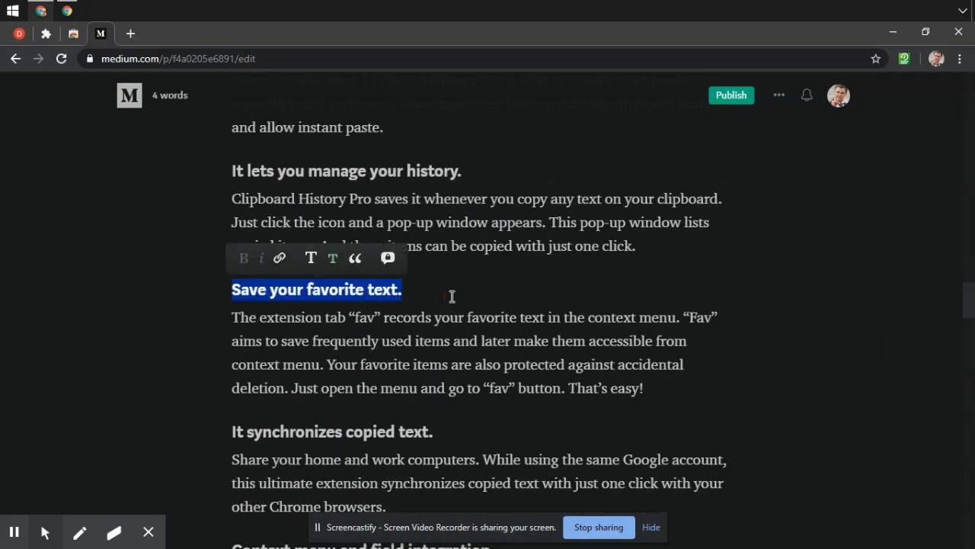
- Show the two favorites, 'Save your favorite text.' and 'Add to Chrome', and the extension's actions menu
left_click(905, 58)
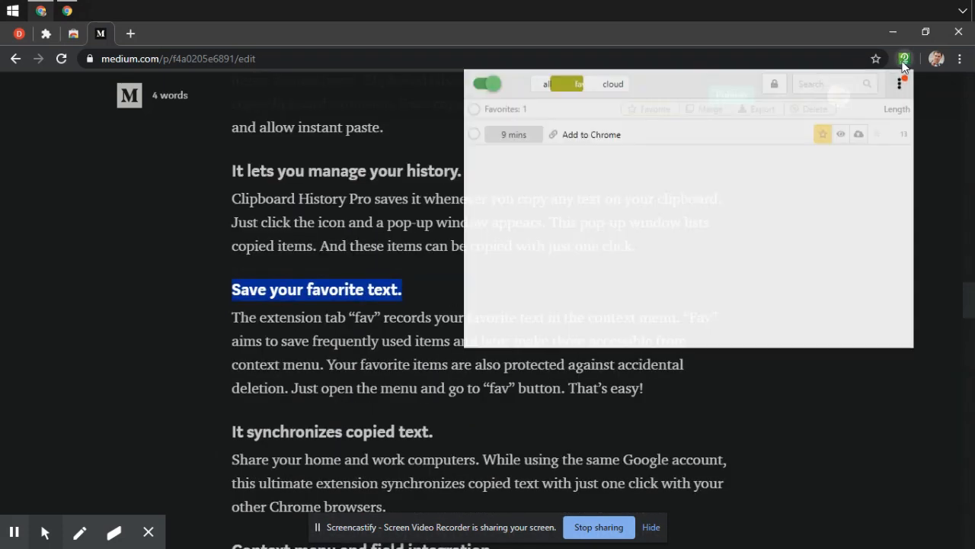
left_click(546, 83)
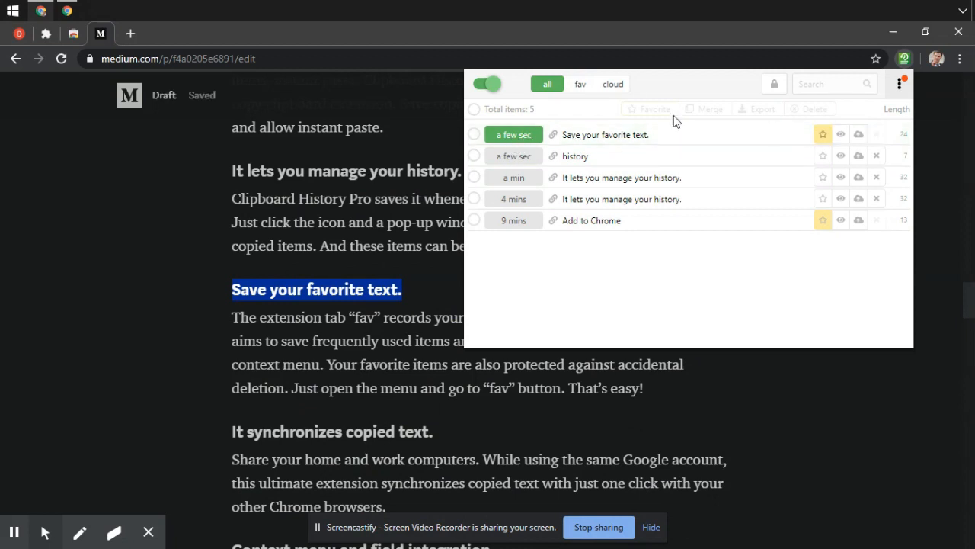
left_click(579, 84)
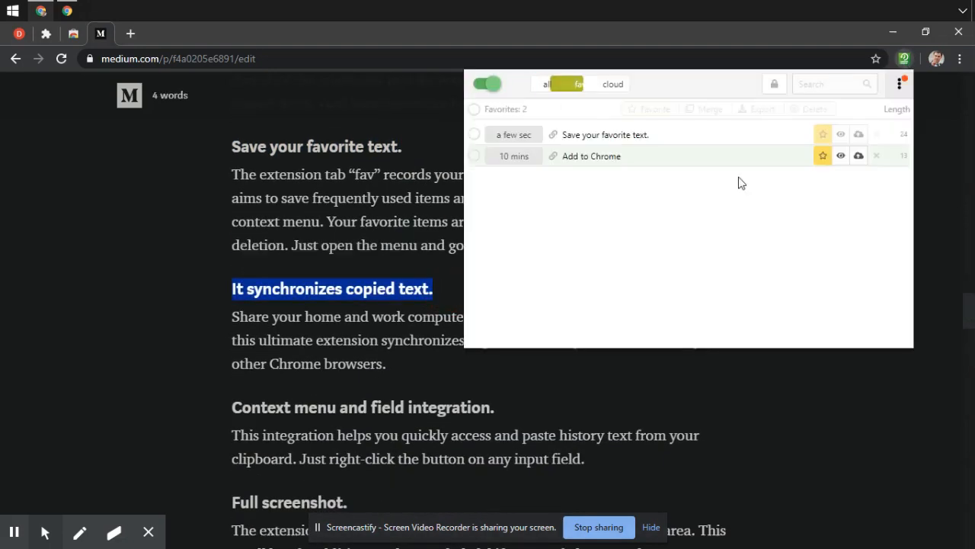
left_click(580, 84)
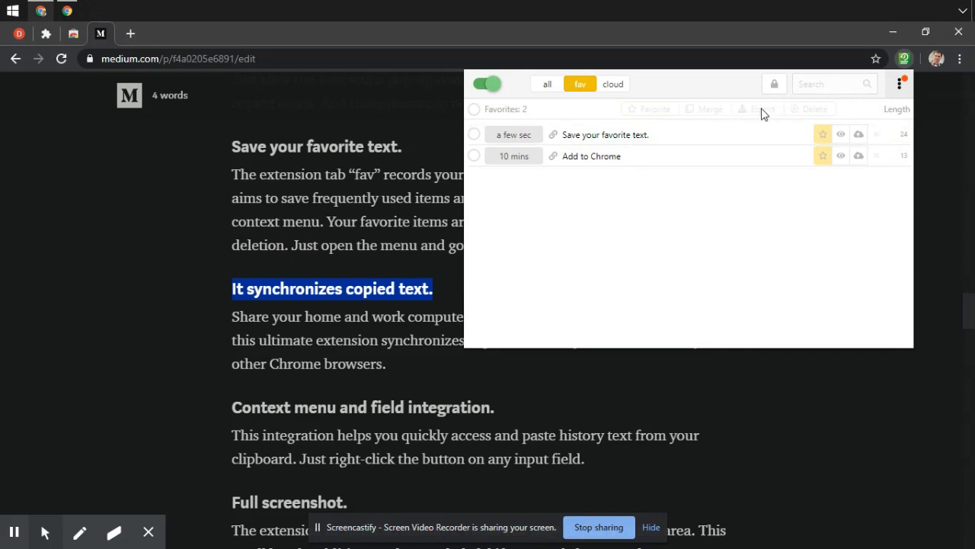
left_click(902, 84)
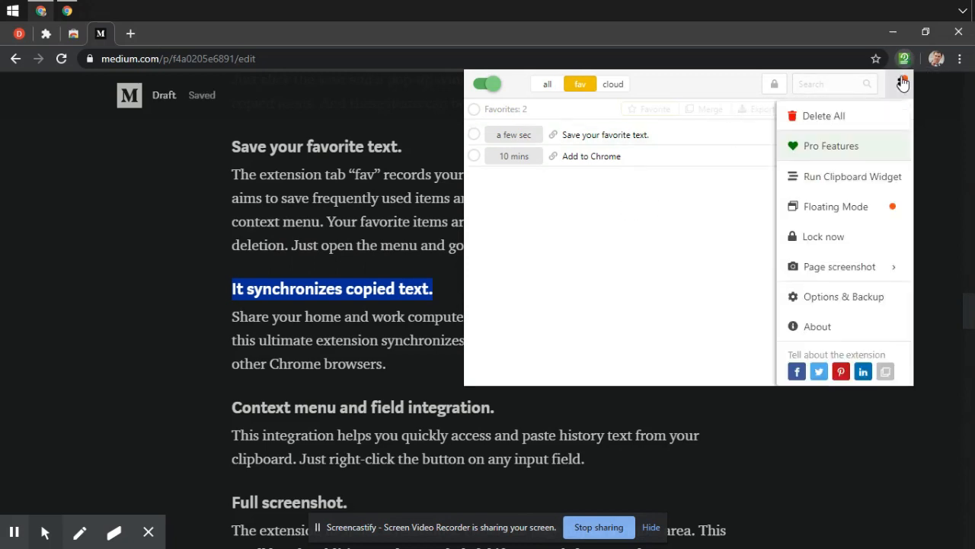
mouse_move(844, 296)
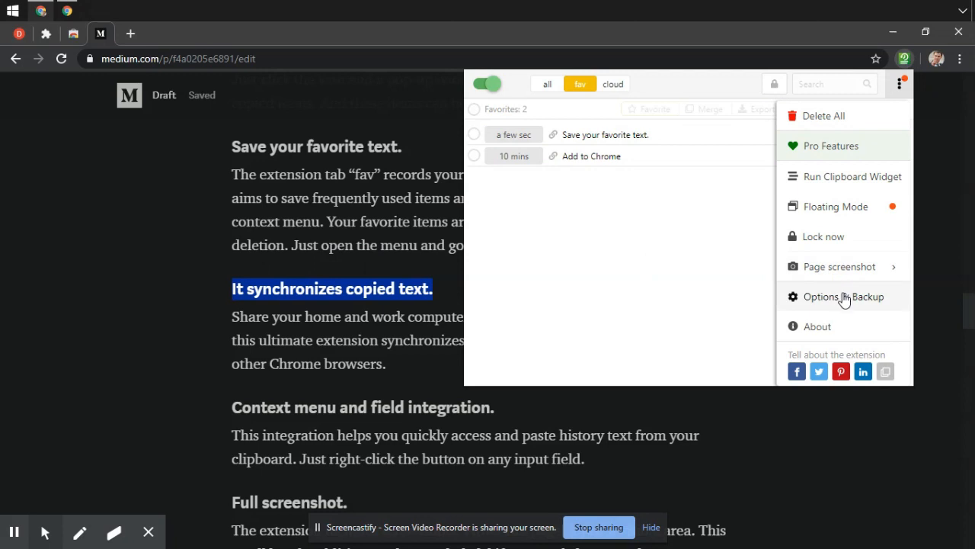
- Review the Options & Backup page's storage, sorting, behaviour, lock, backup and permissions settings
left_click(844, 296)
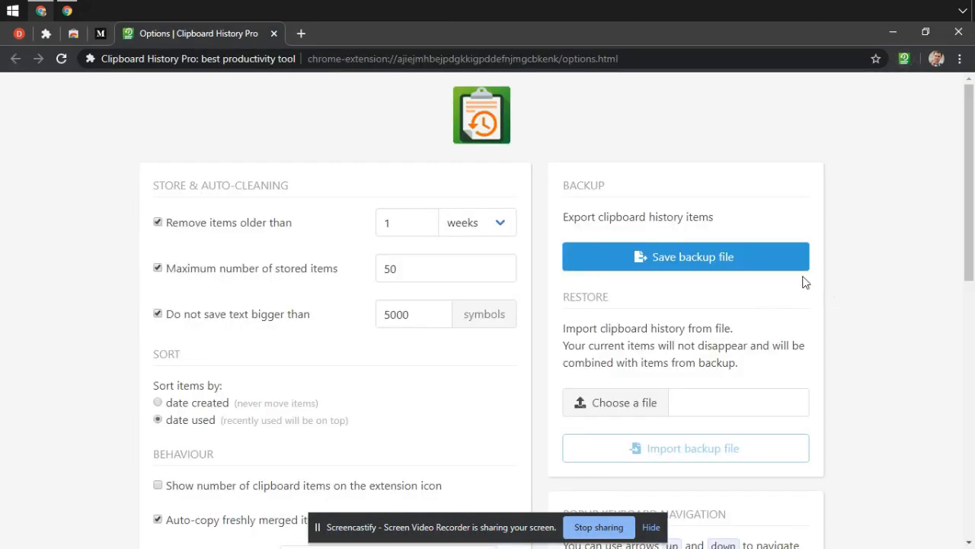
mouse_move(259, 277)
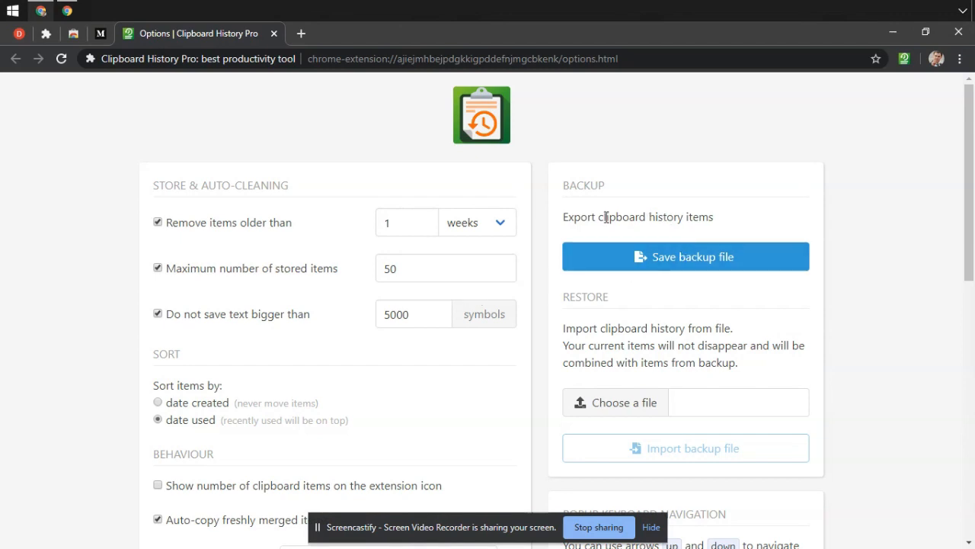
scroll("down", 3)
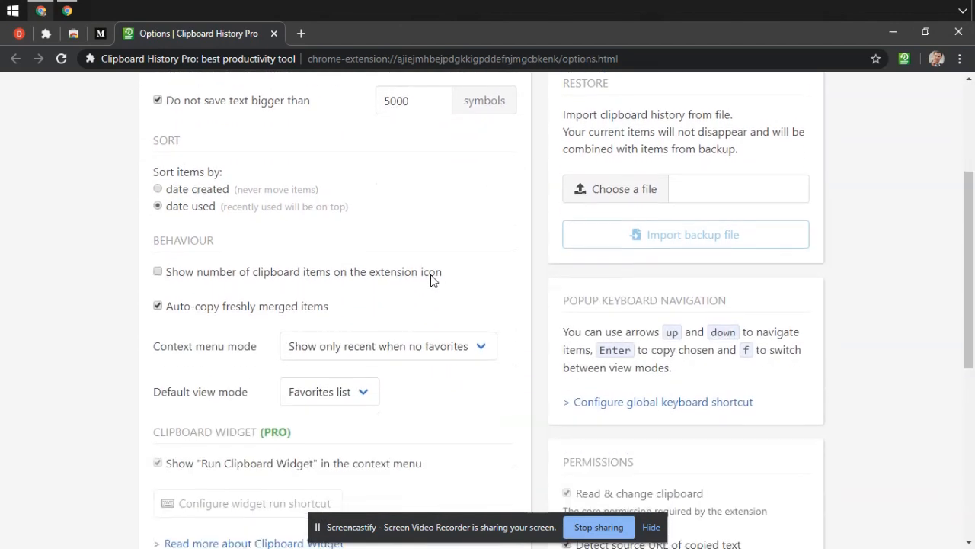
scroll("down", 3)
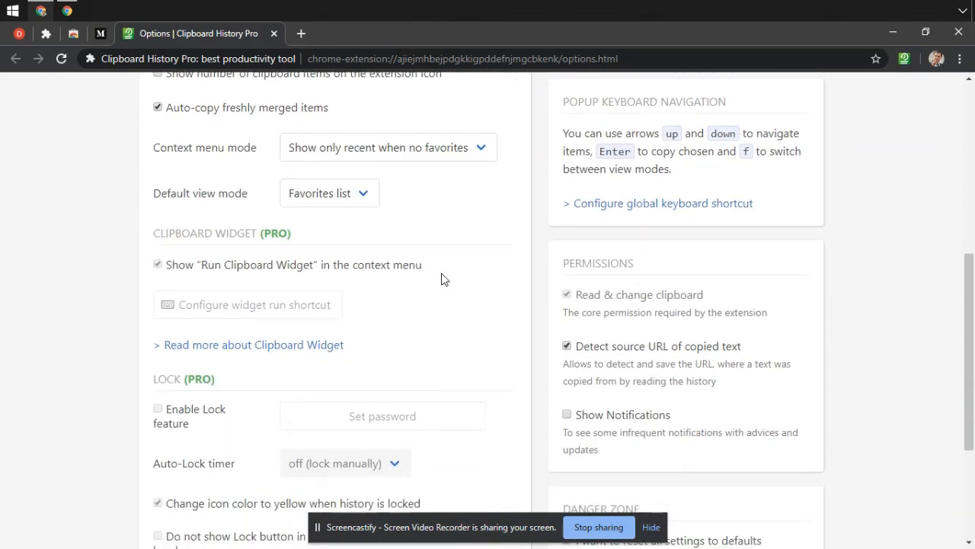
scroll("down", 3)
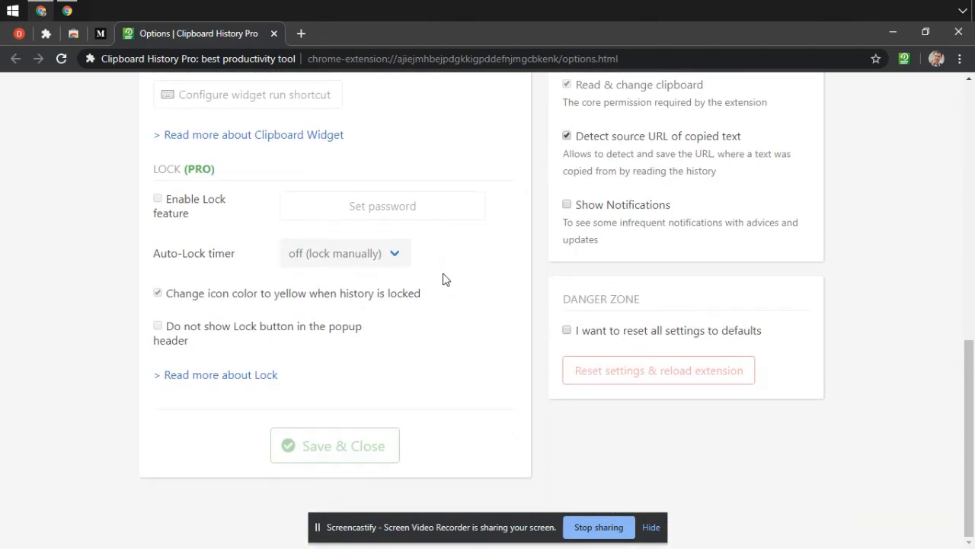
scroll("up", 3)
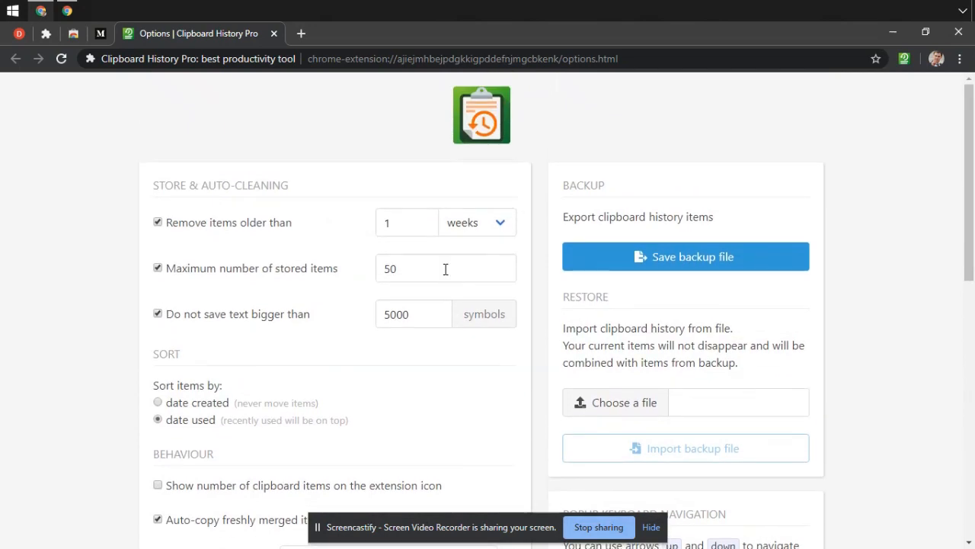
- Paste the favorite 'Save your favorite text.' after the context menu heading via the Favorites context menu
left_click(101, 34)
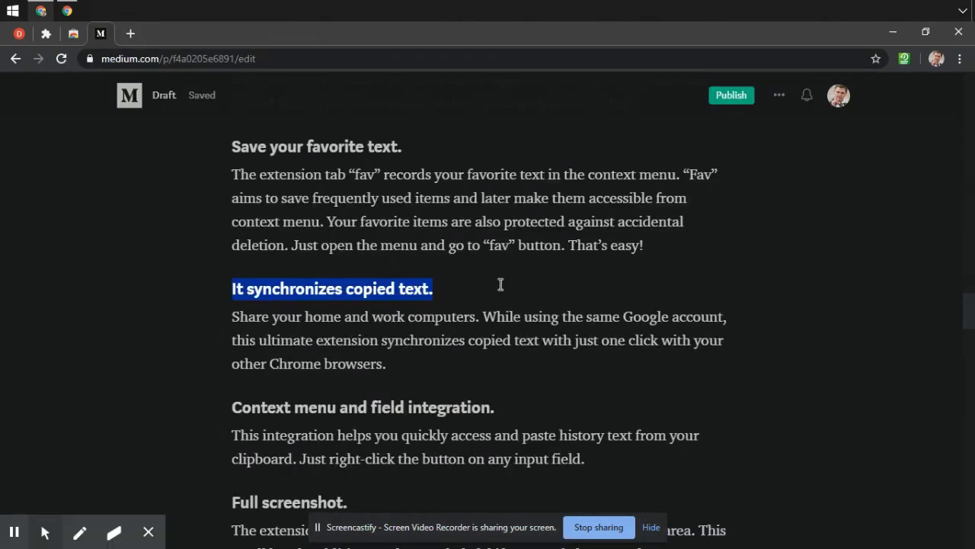
scroll("down", 3)
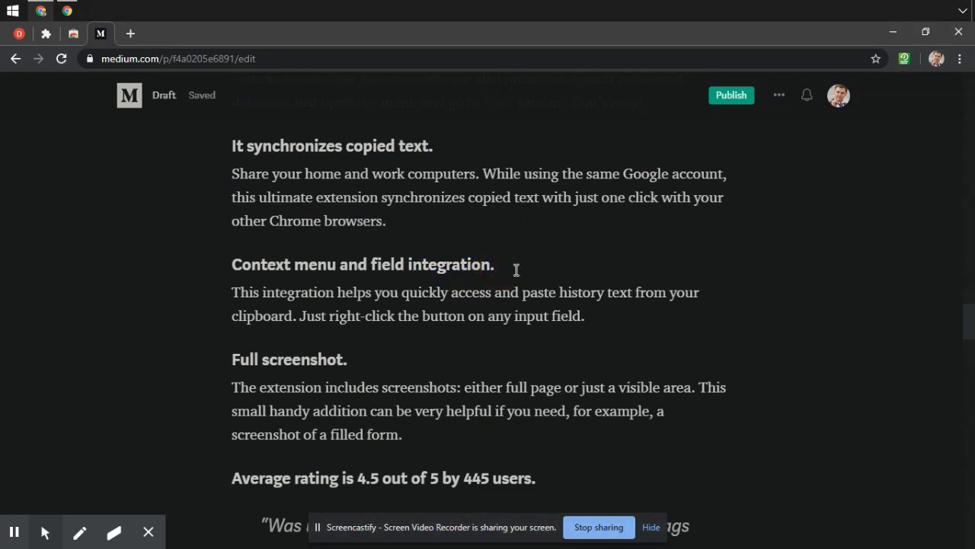
right_click(494, 266)
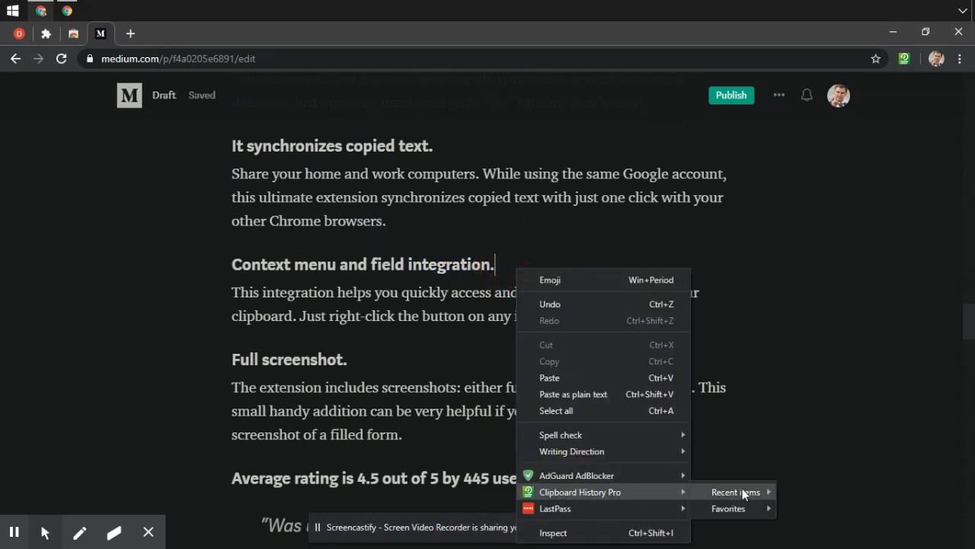
mouse_move(729, 509)
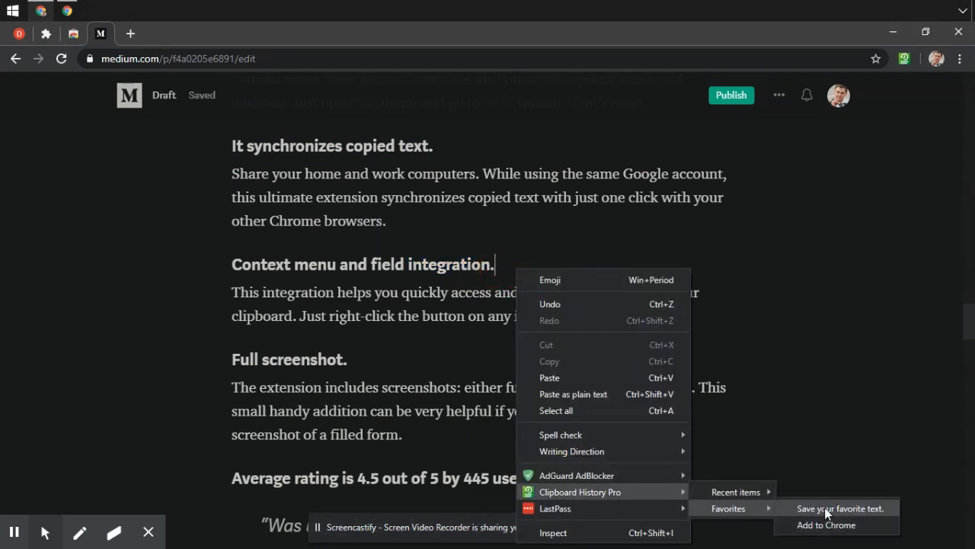
left_click(840, 509)
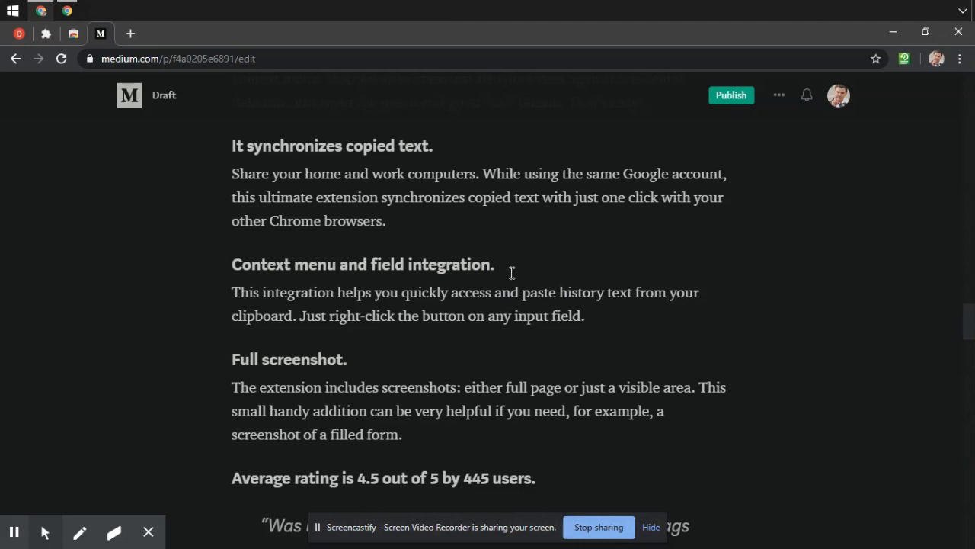
- Capture a full-page screenshot of the draft as a downloaded image, then select the quoted user review
left_click(351, 287)
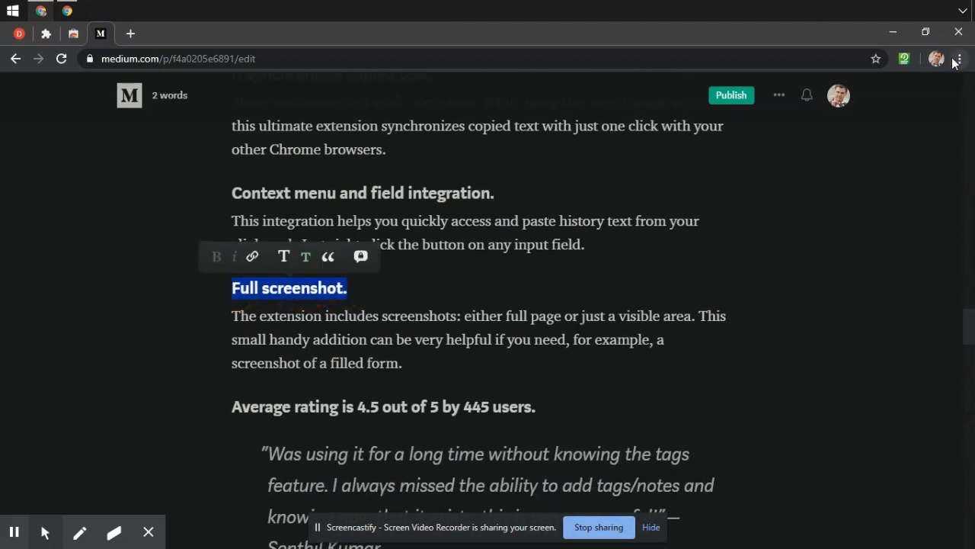
left_click(906, 58)
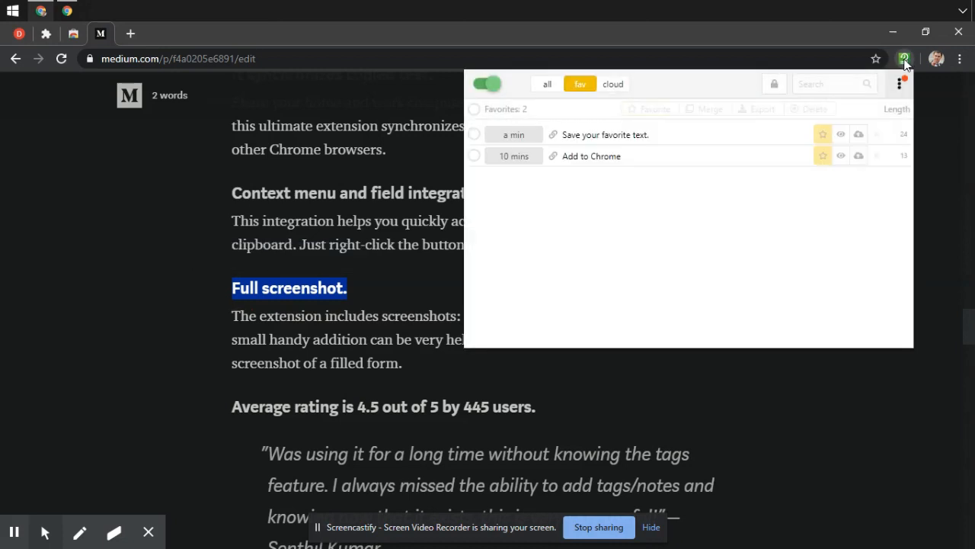
left_click(899, 84)
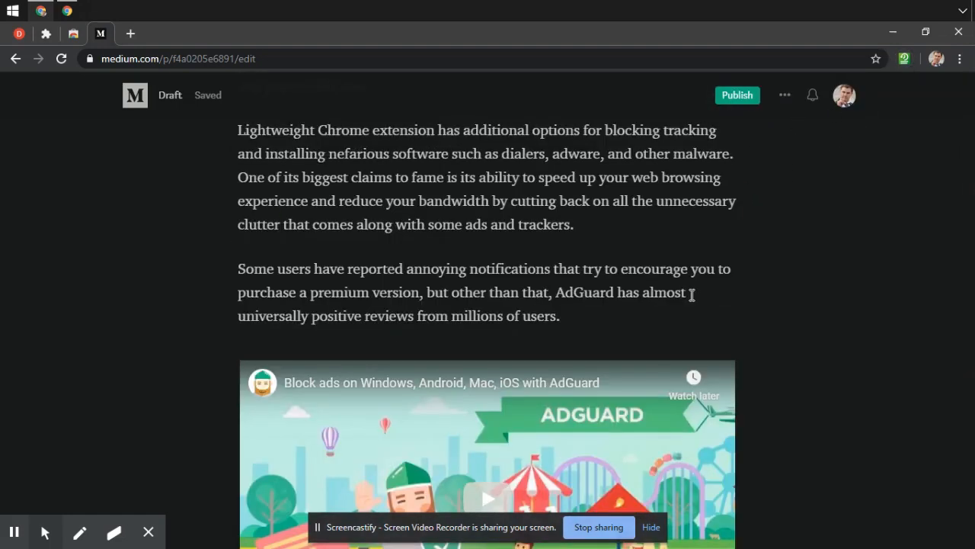
scroll("up", 3)
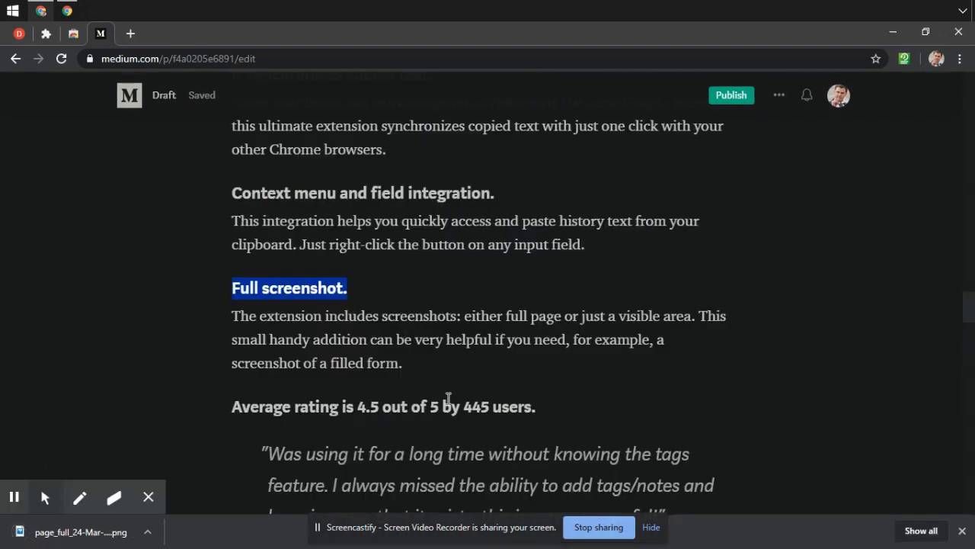
scroll("down", 3)
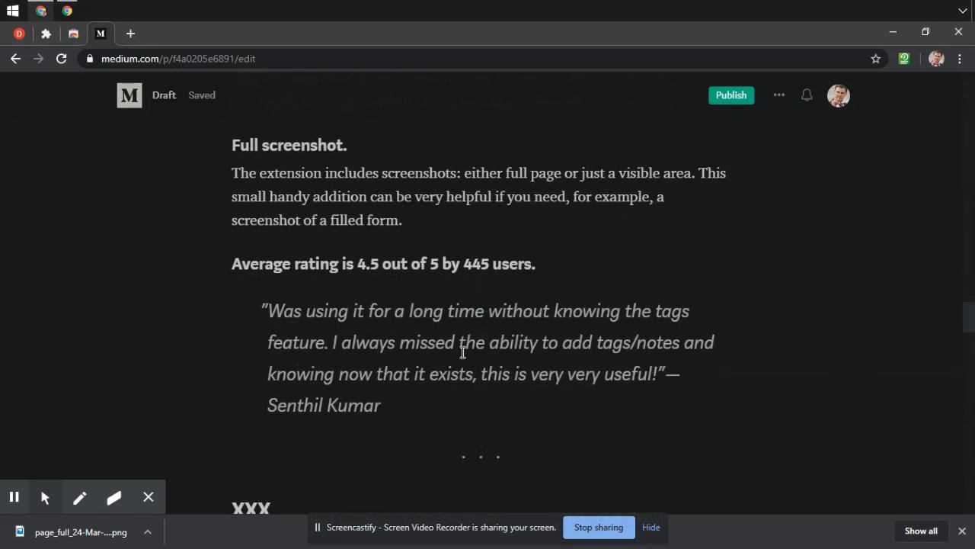
mouse_move(453, 405)
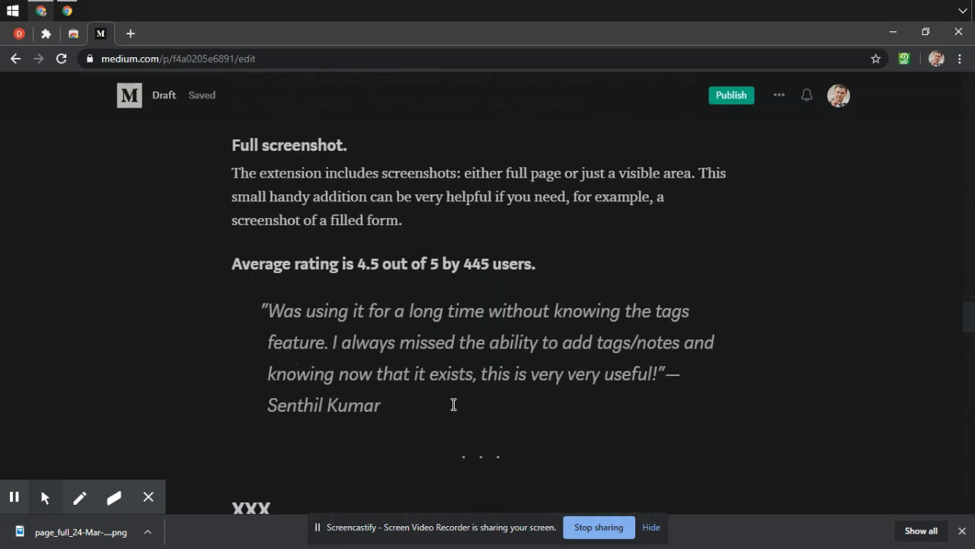
left_click_drag(268, 311, 381, 405)
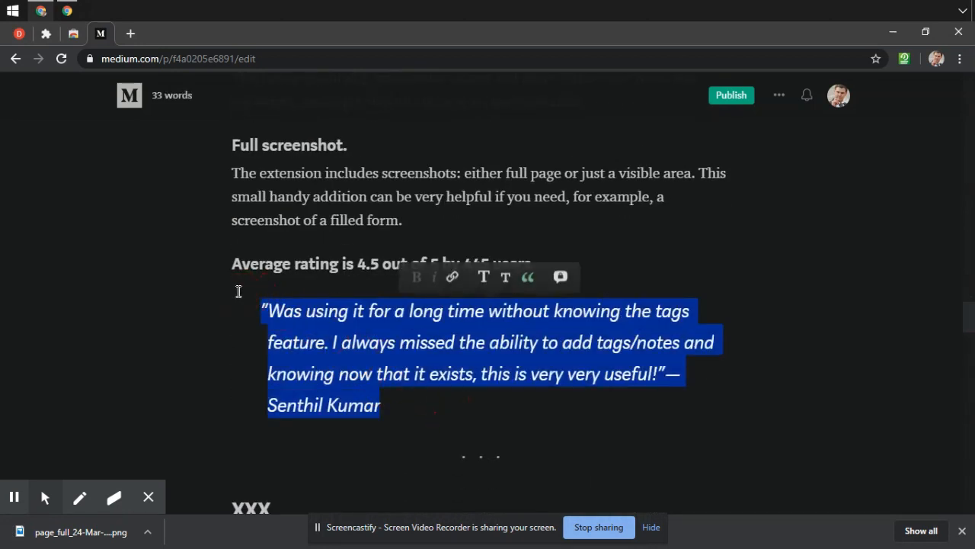